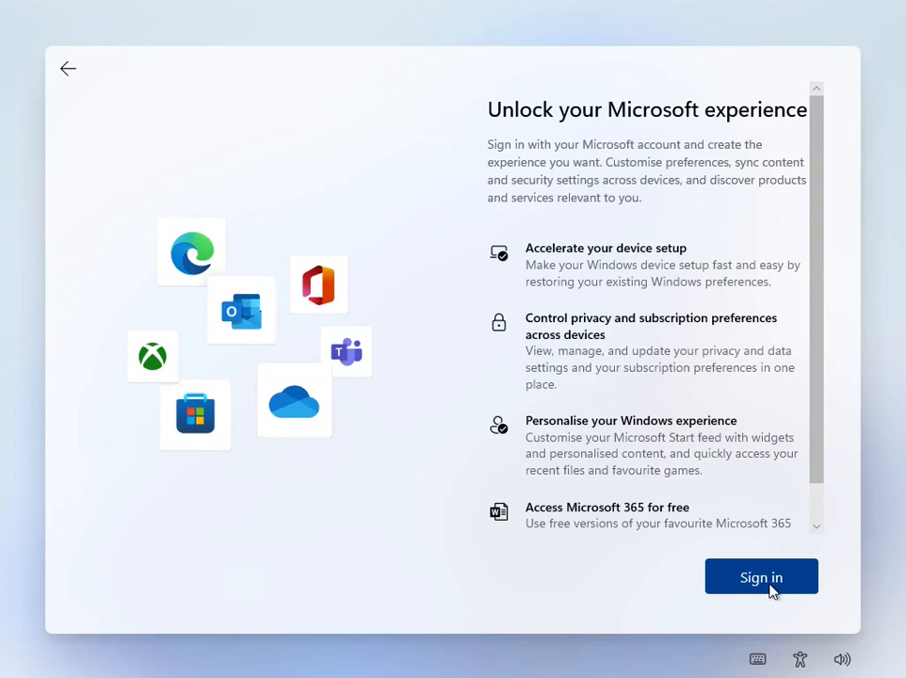
click(761, 577)
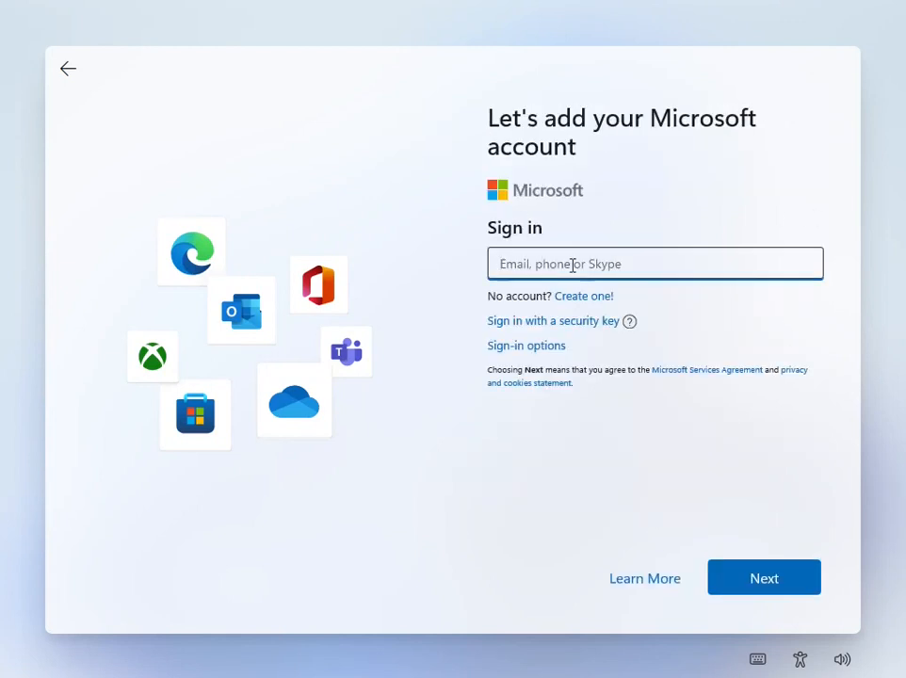
text(no@than)
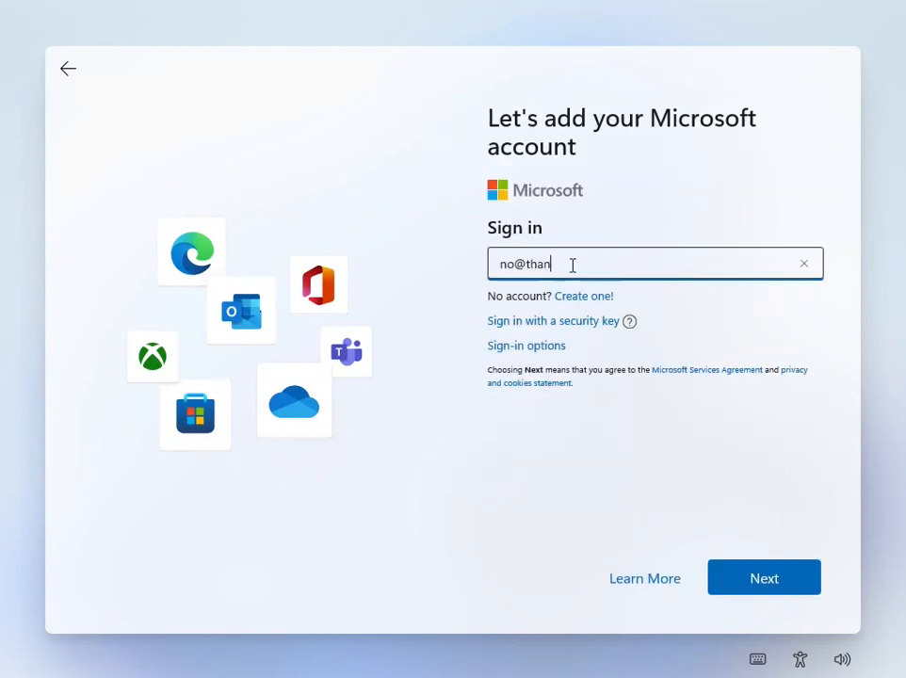
text(kyou.com)
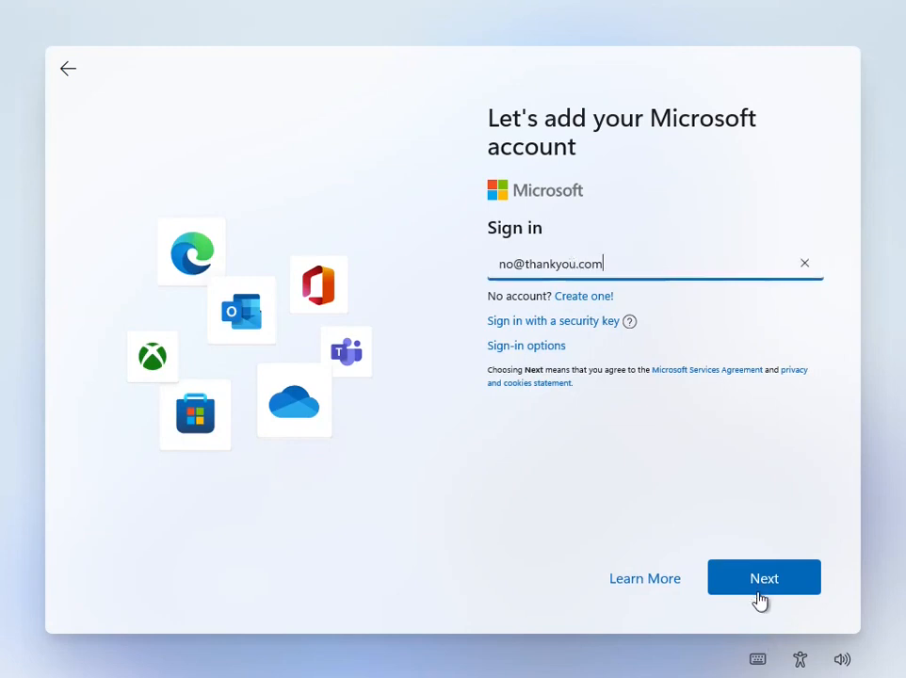
click(765, 576)
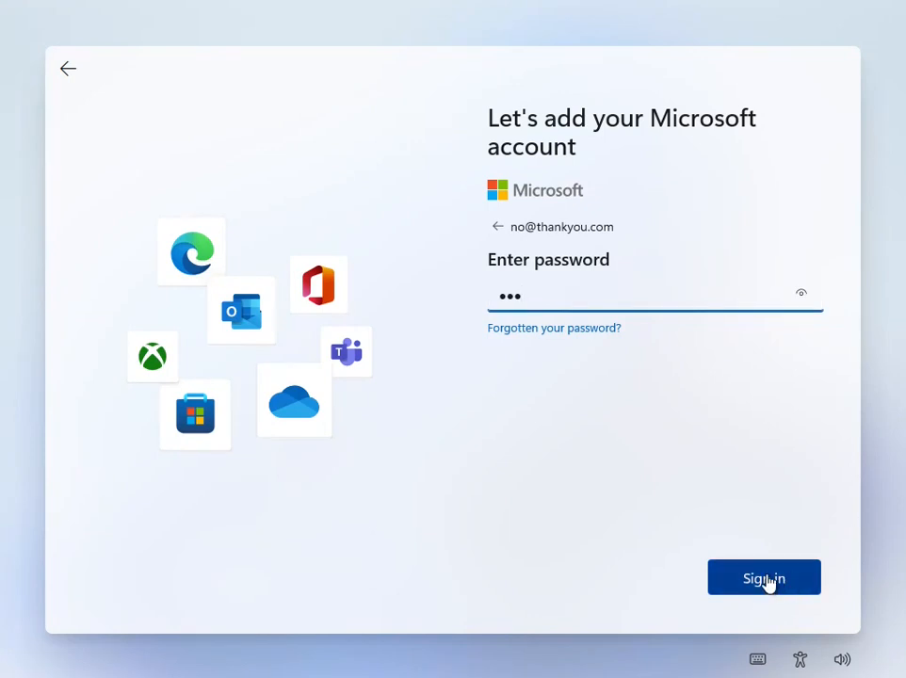
Submit a dummy password to get the locked-account error, then continue to local account setup.
click(765, 577)
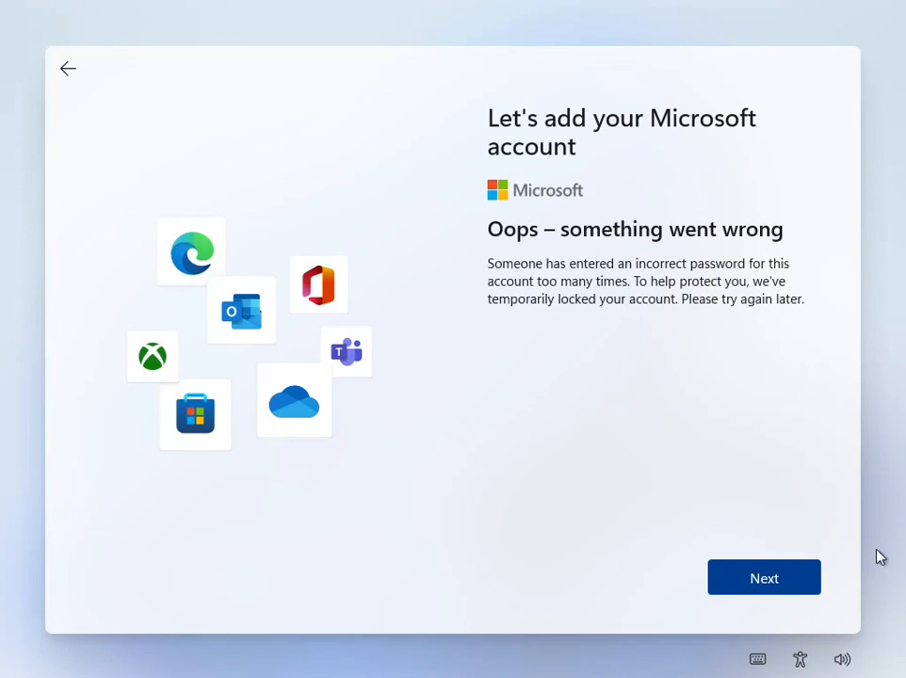
click(765, 577)
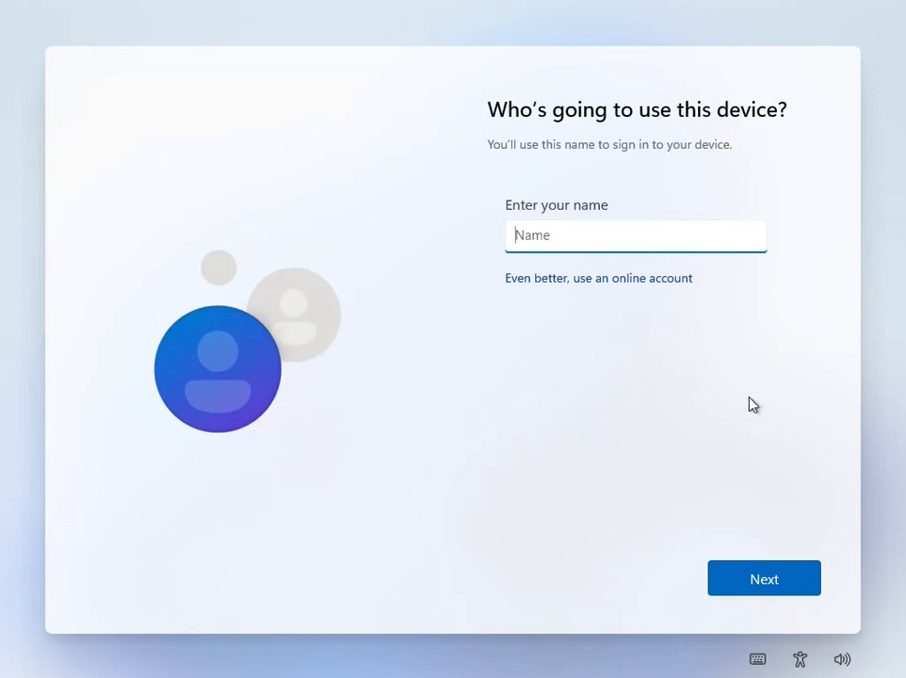
mouse_move(799, 433)
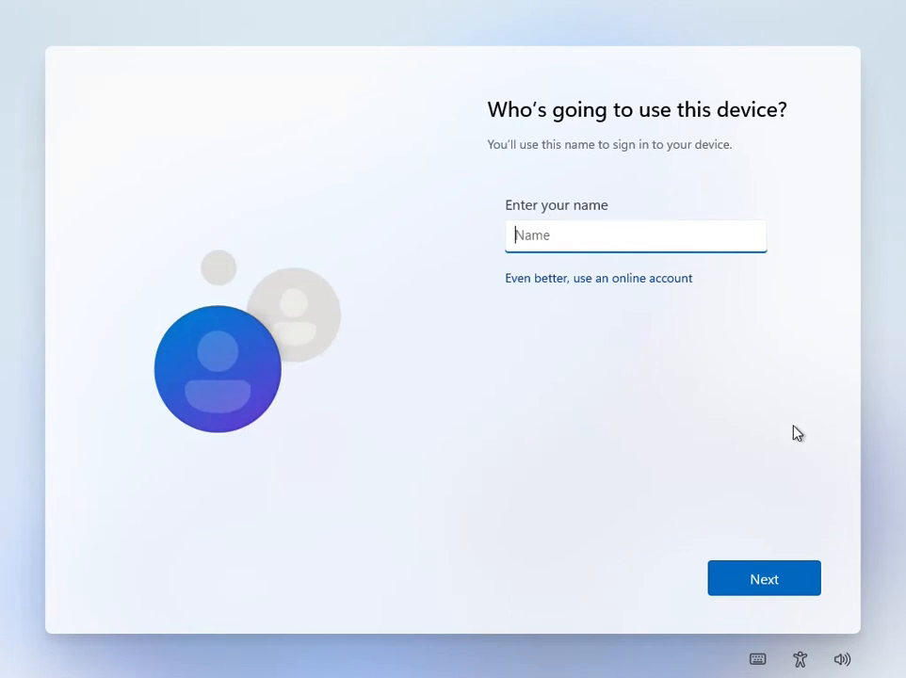
mouse_move(904, 433)
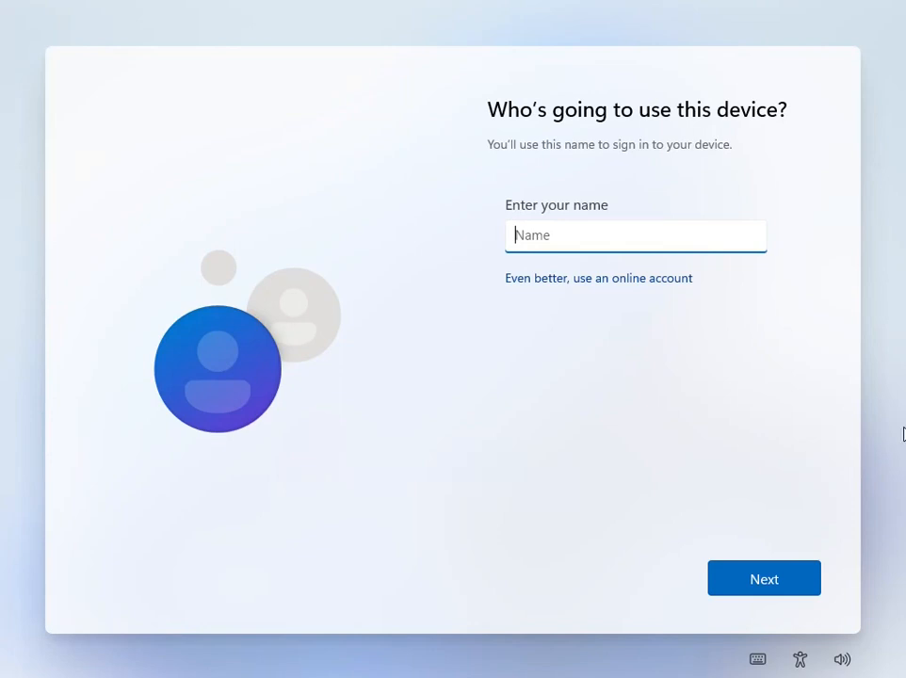